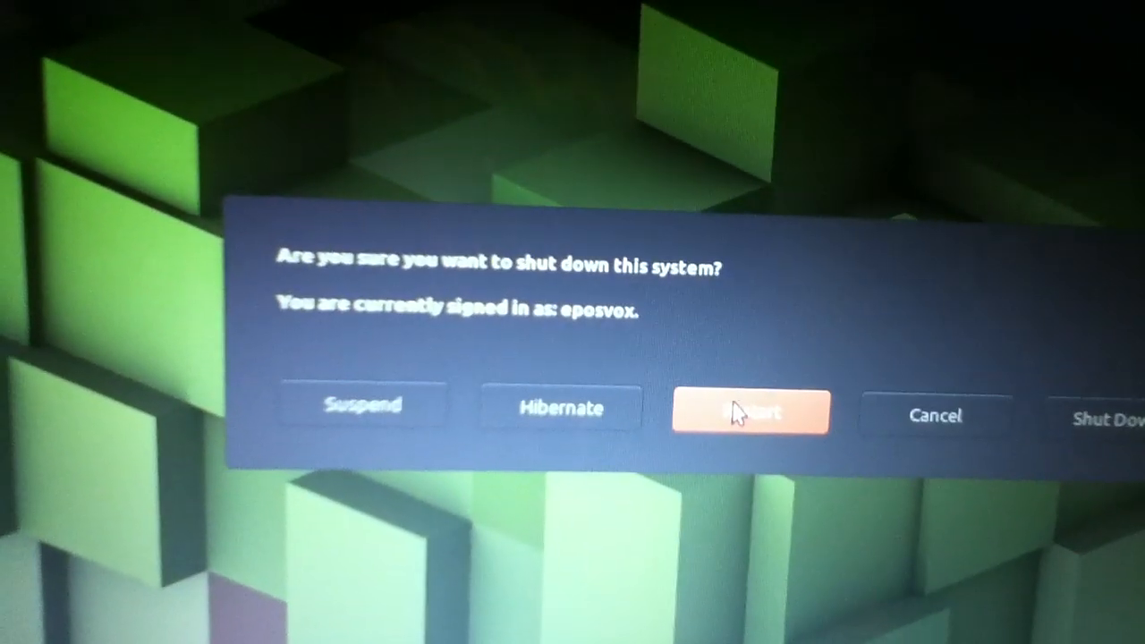
# Step: Restart the system from the shutdown dialog and return to the desktop
pyautogui.click(751, 409)
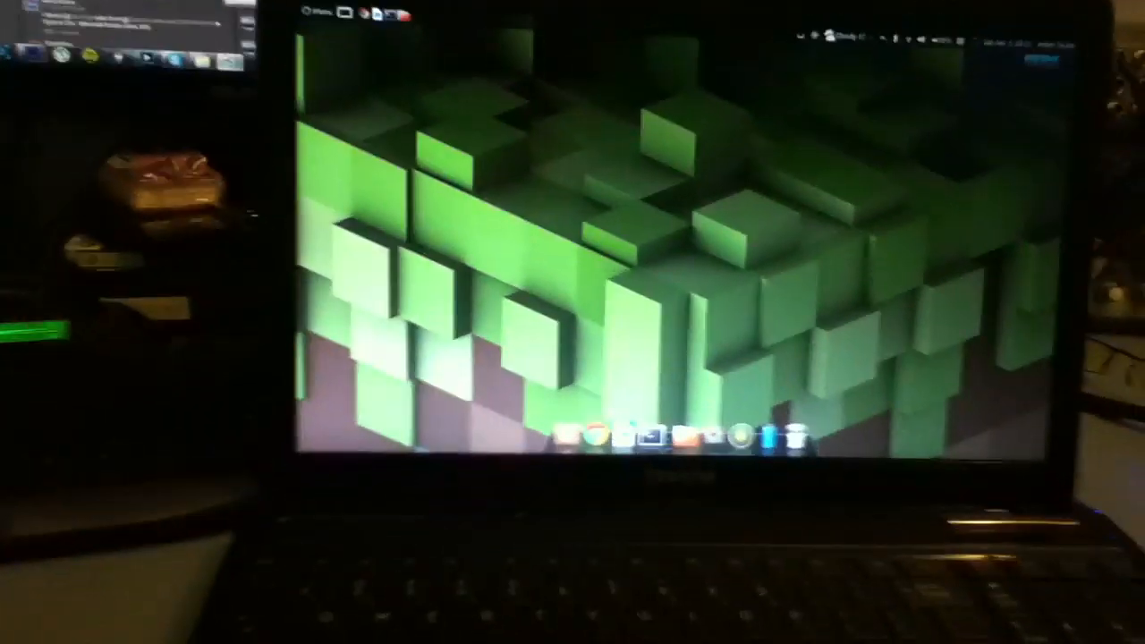
# Step: Show the session menu with lock, log out and shut down options
pyautogui.click(608, 436)
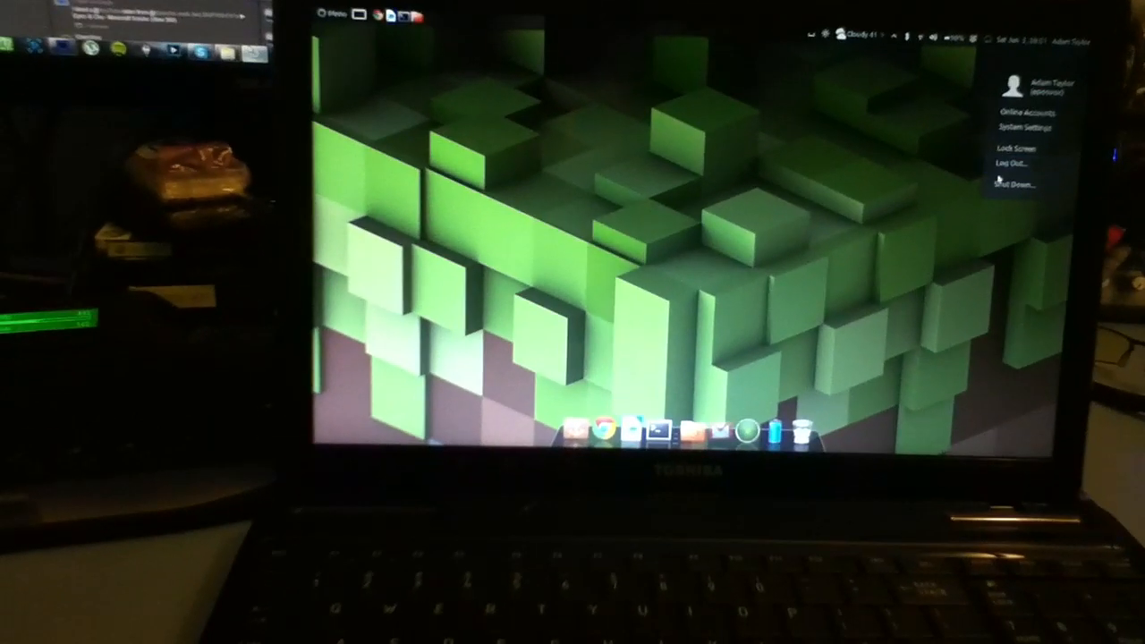
pyautogui.click(1016, 182)
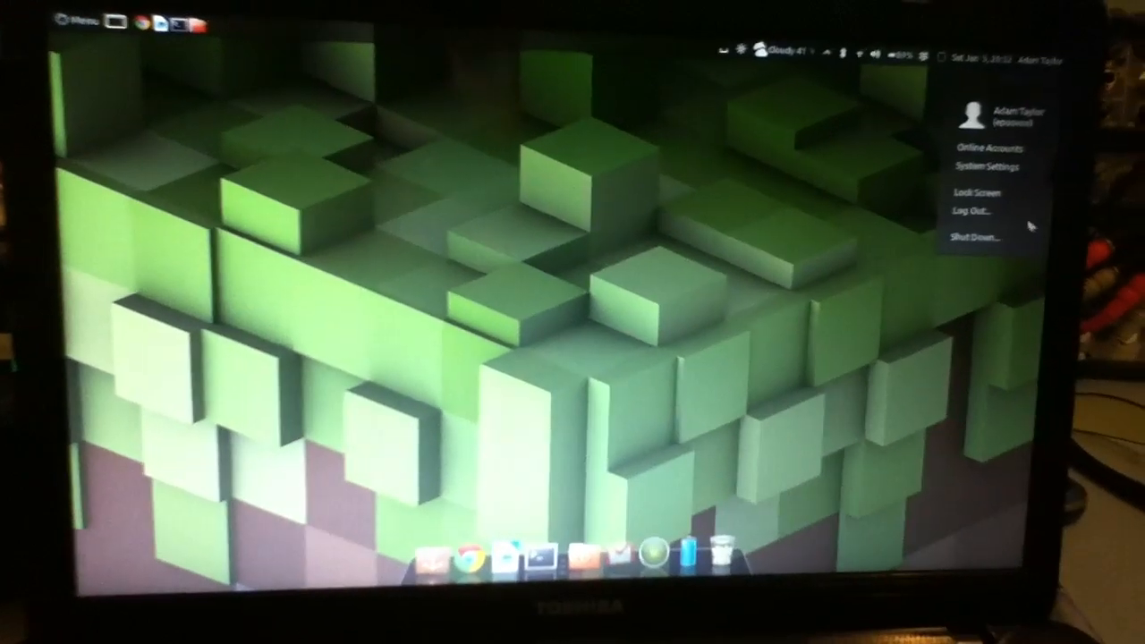
# Step: Shut the system down via the confirmation dialog, reaching the Ubuntu splash screen
pyautogui.click(969, 240)
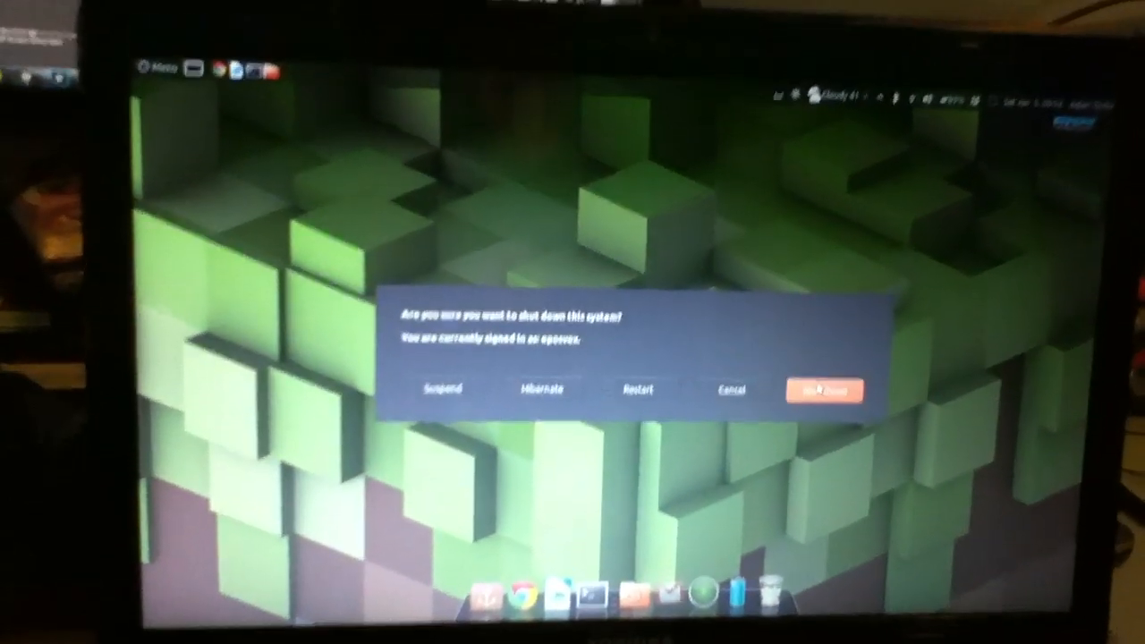
pyautogui.click(826, 390)
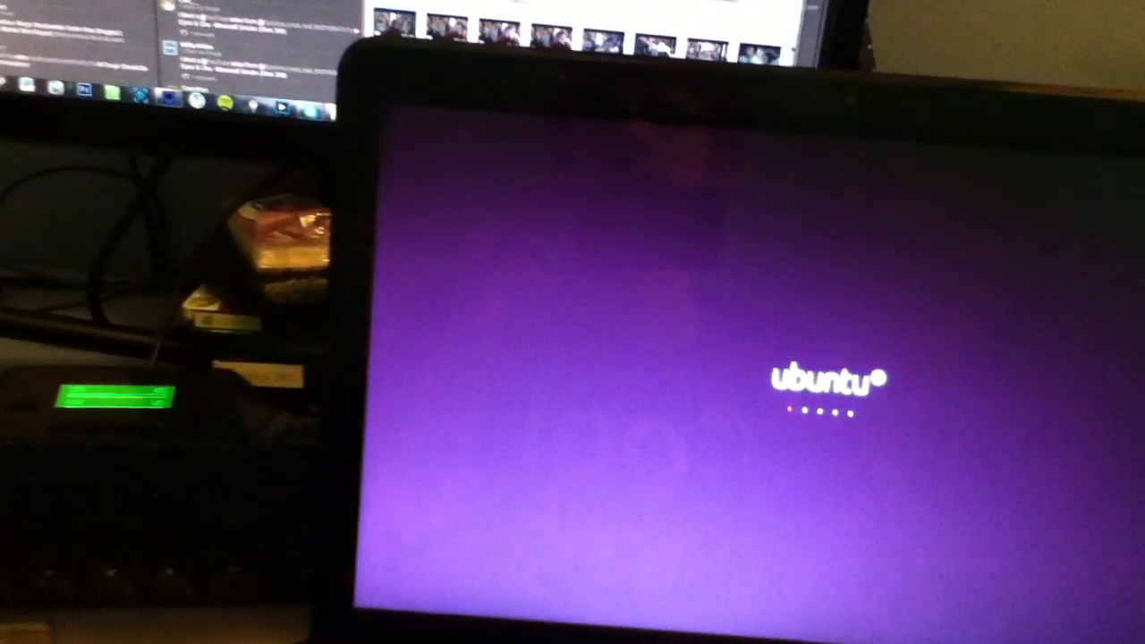